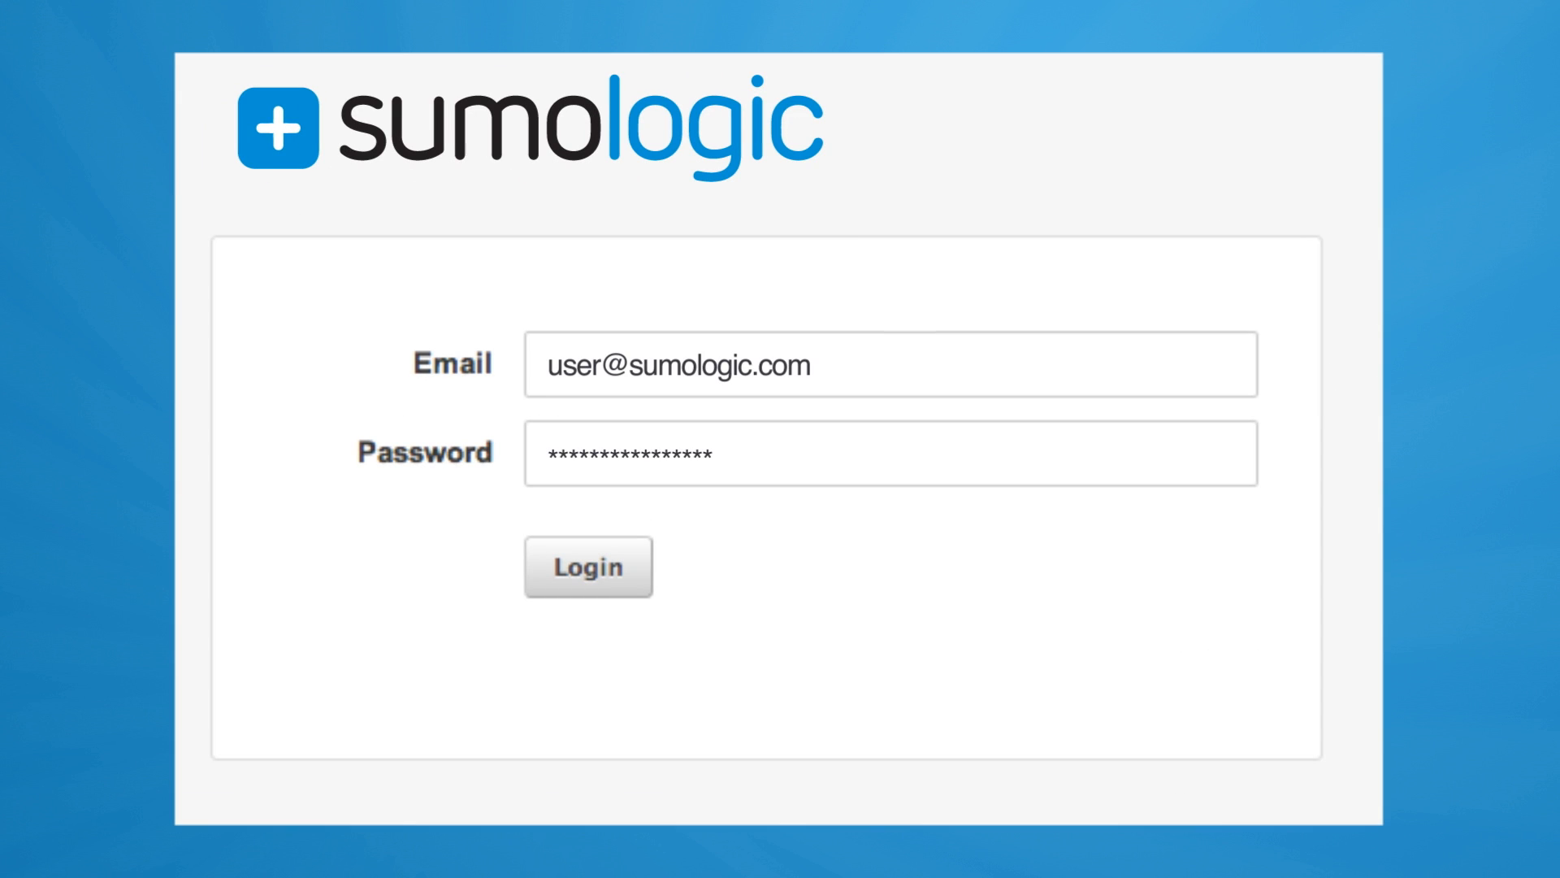
# - Log in to Sumo Logic with the entered email and password
pyautogui.click(587, 565)
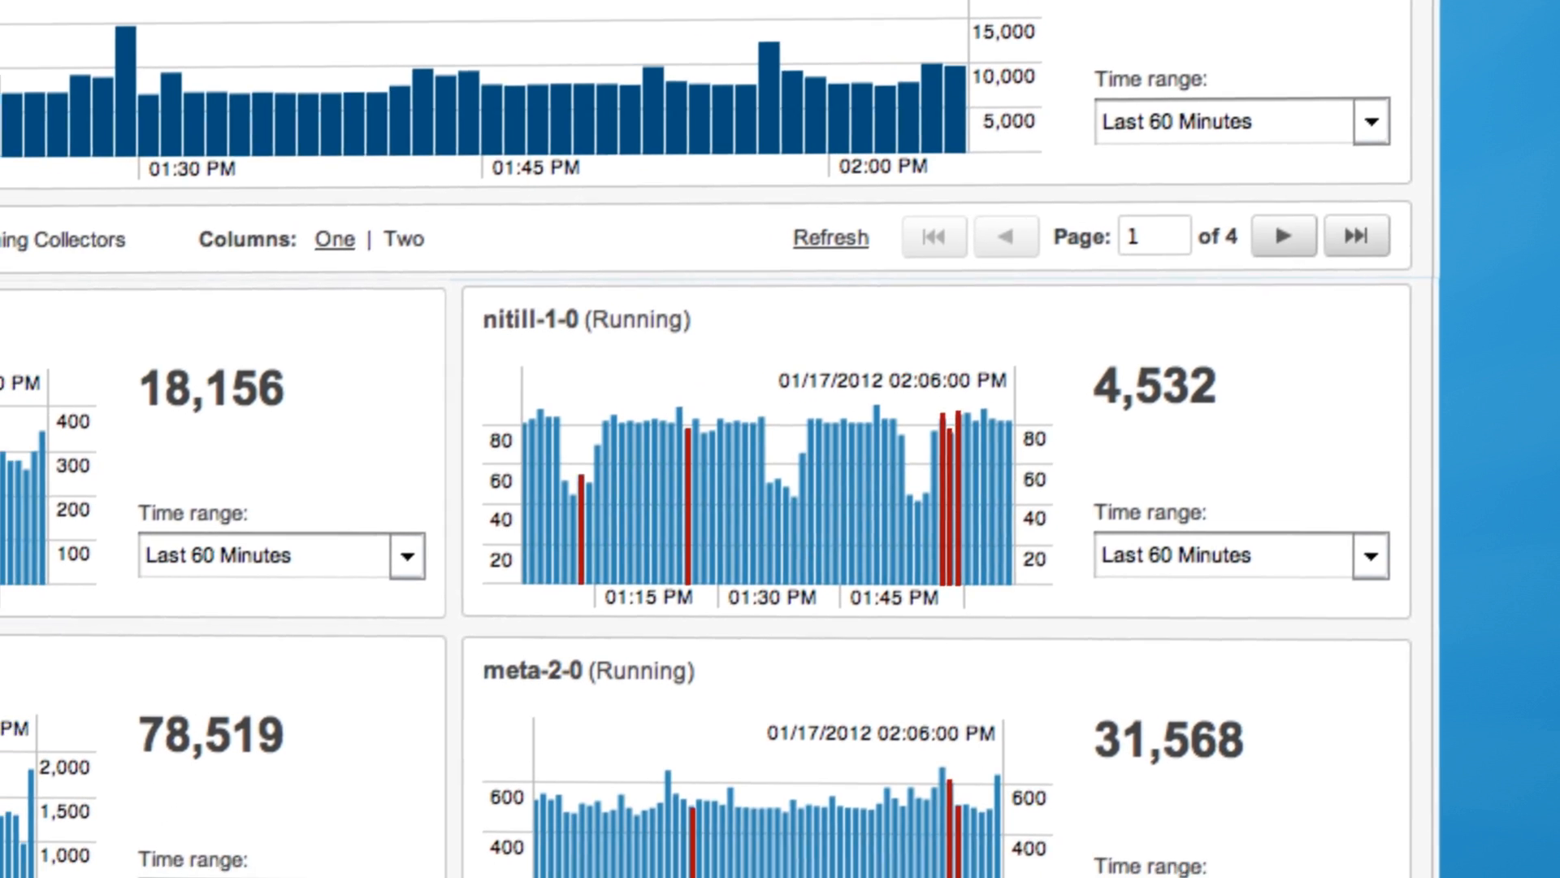
# - Scroll through the running collectors' message histograms for the last 60 minutes
pyautogui.scroll(-3)
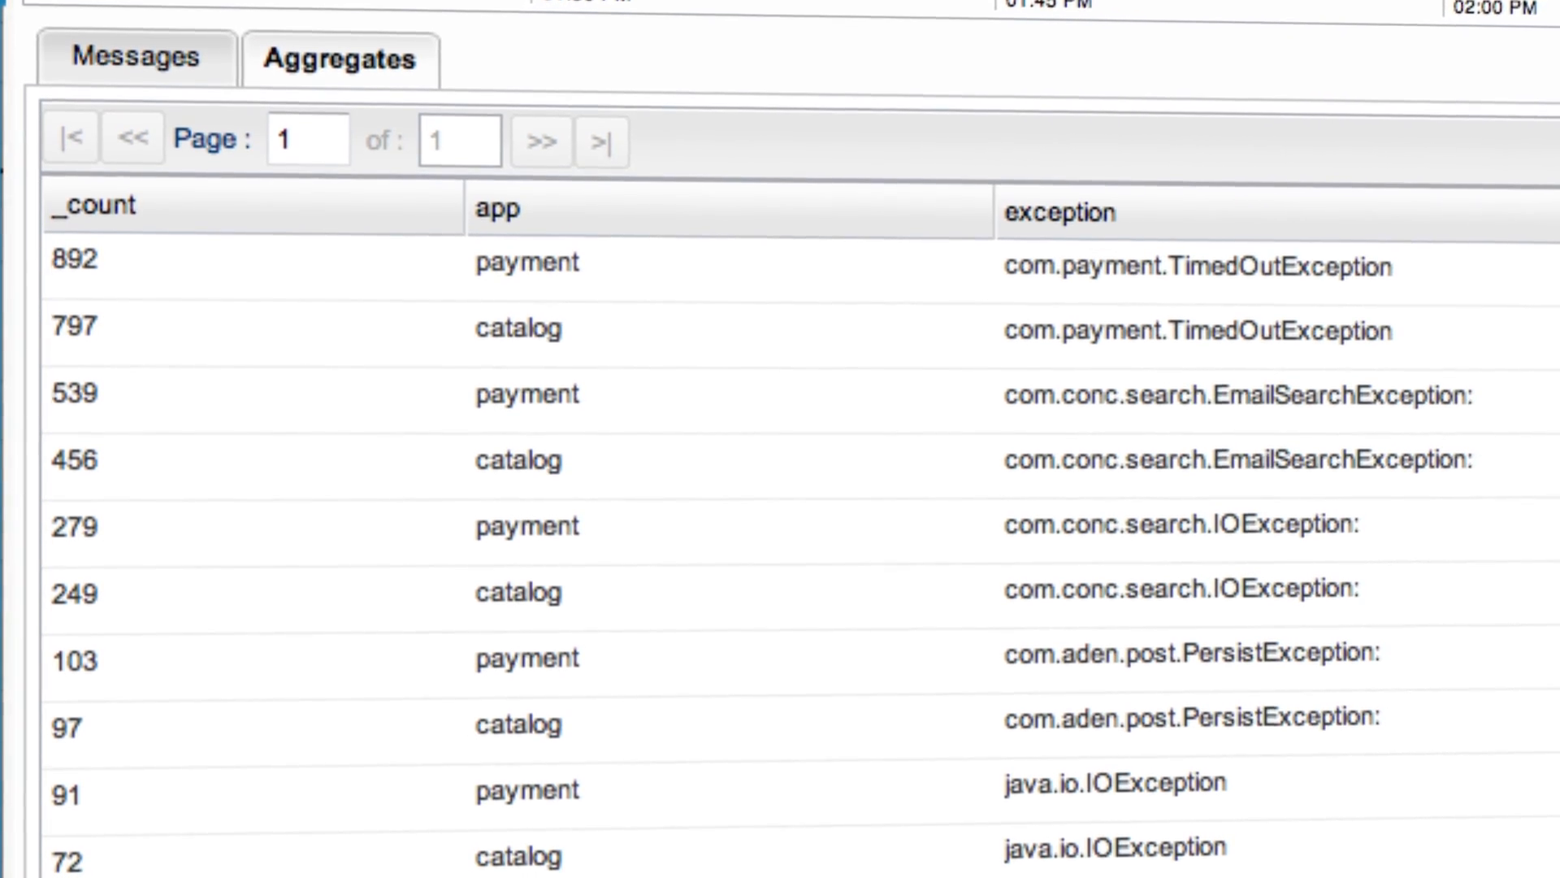
# - Scroll the aggregates table of exception counts per app, led by 892 payment TimedOutExceptions
pyautogui.scroll(-3)
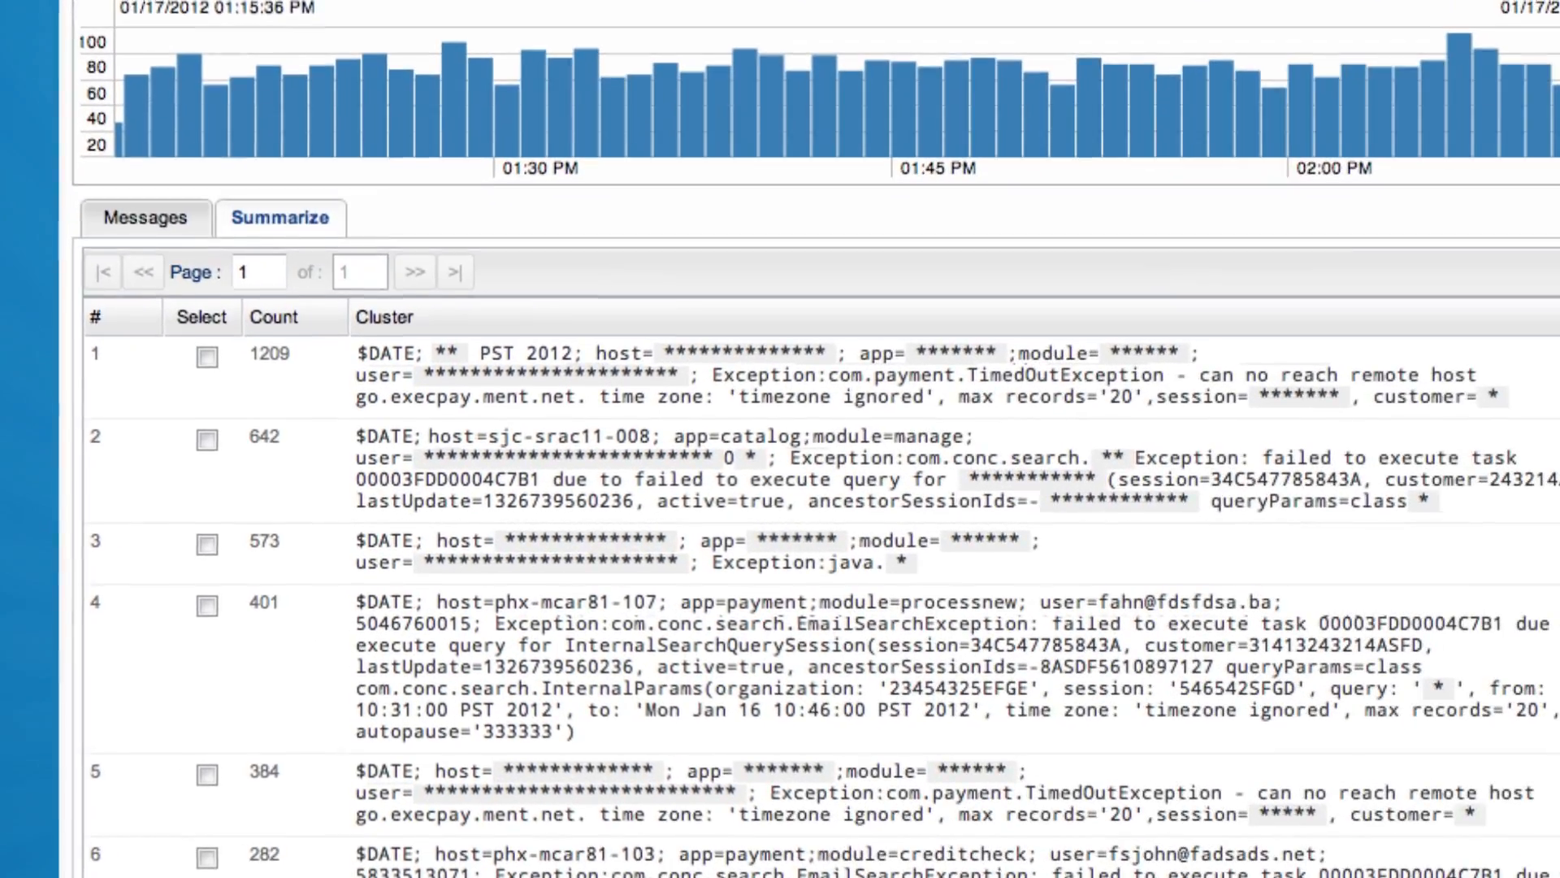
# - Review the log clusters list, topped by 1,209 TimedOutException messages, then move to the alert email
pyautogui.scroll(-3)
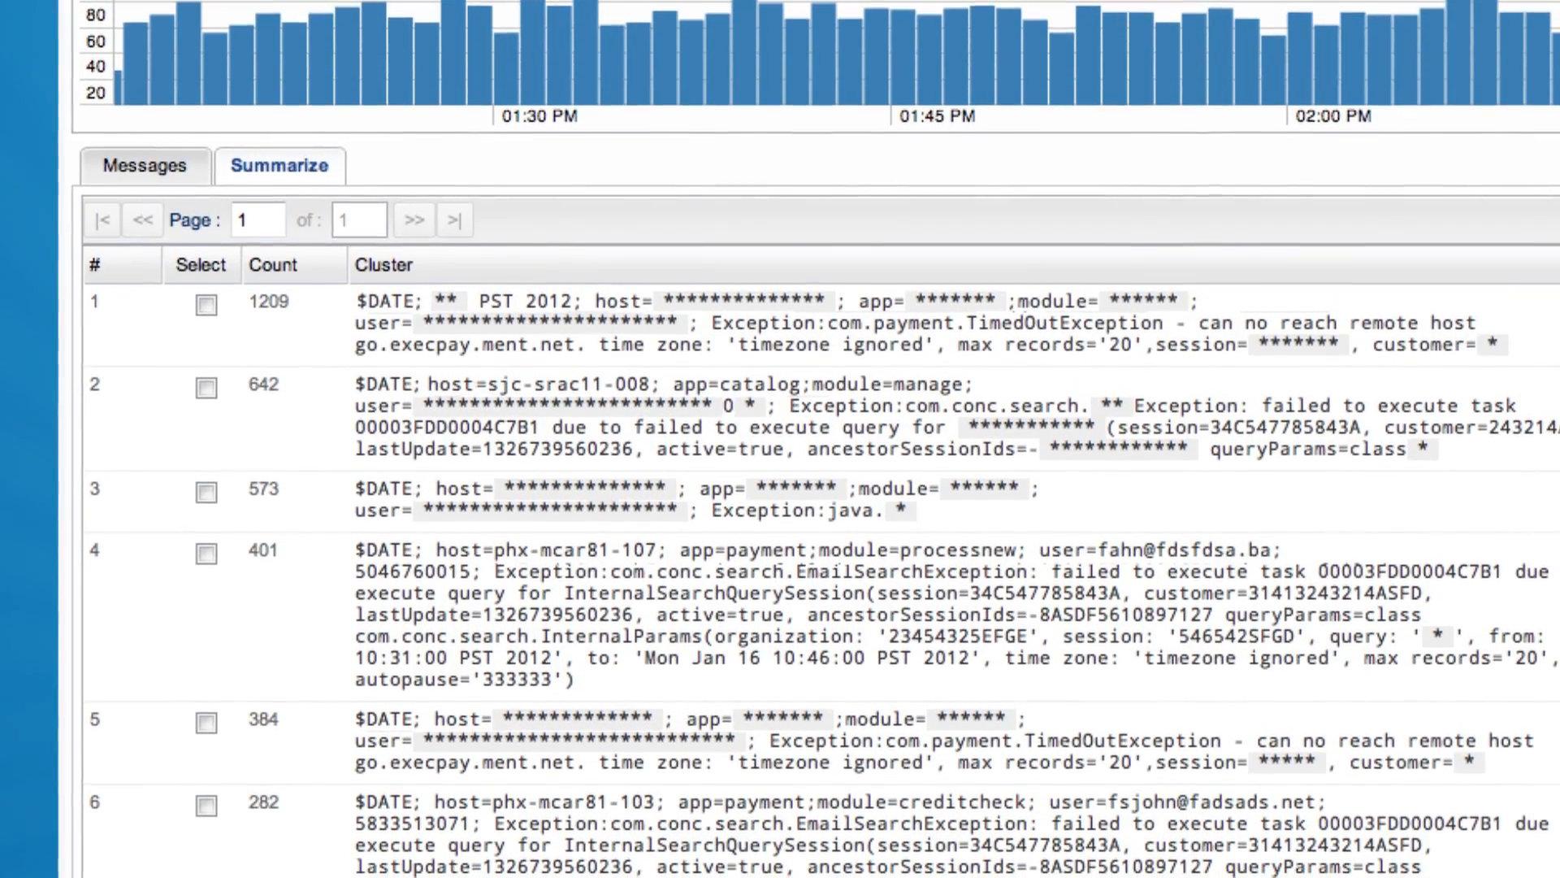
pyautogui.click(144, 166)
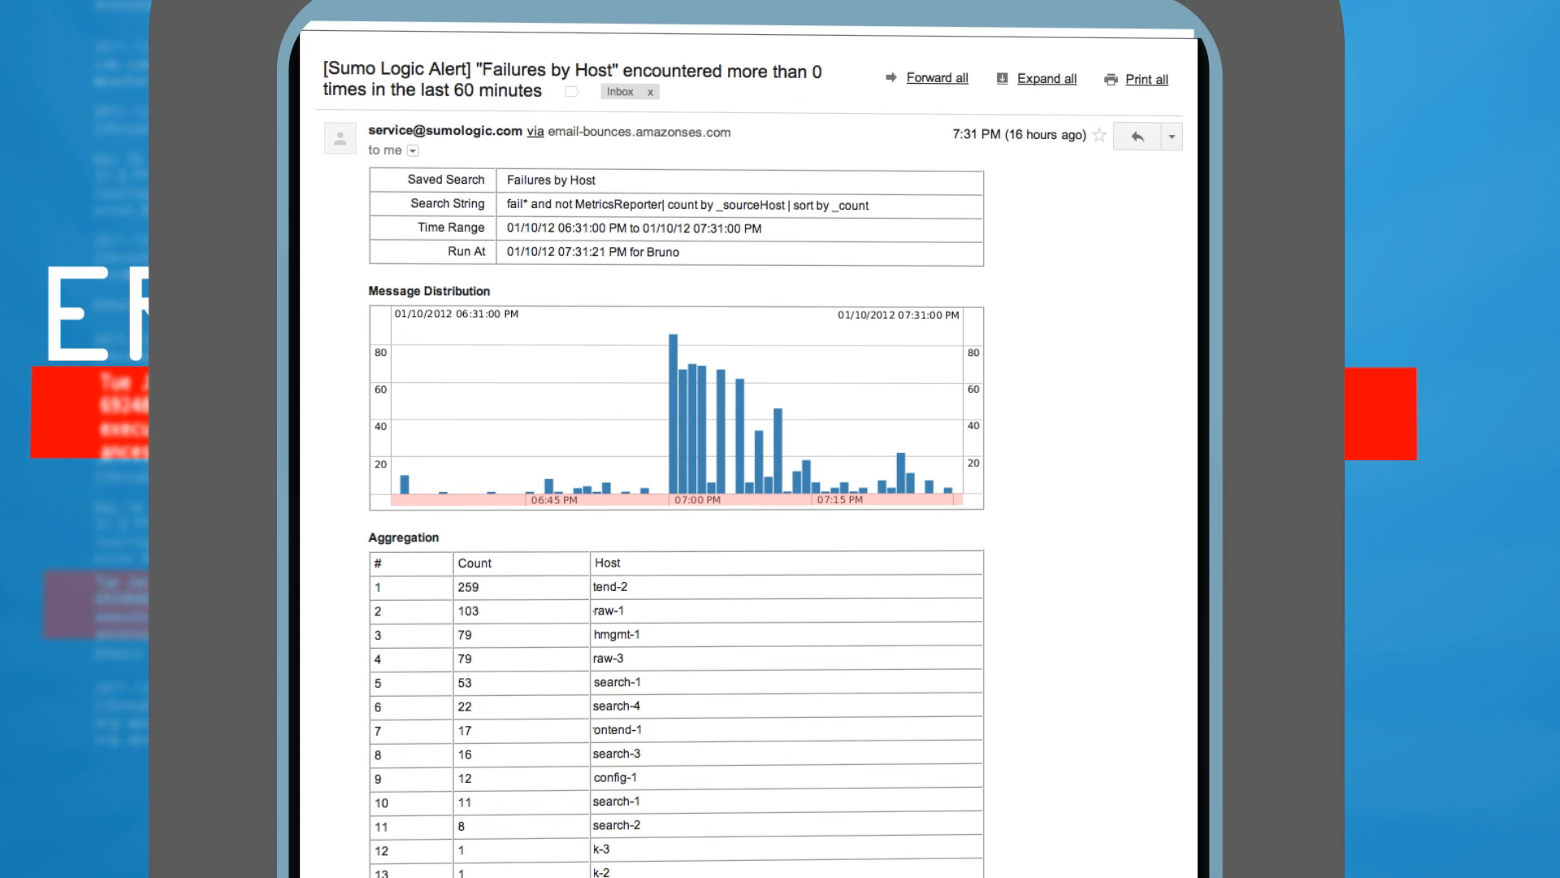
# - Scroll the Failures by Host alert email through its 20-host failure table and Most Recent Results
pyautogui.scroll(-3)
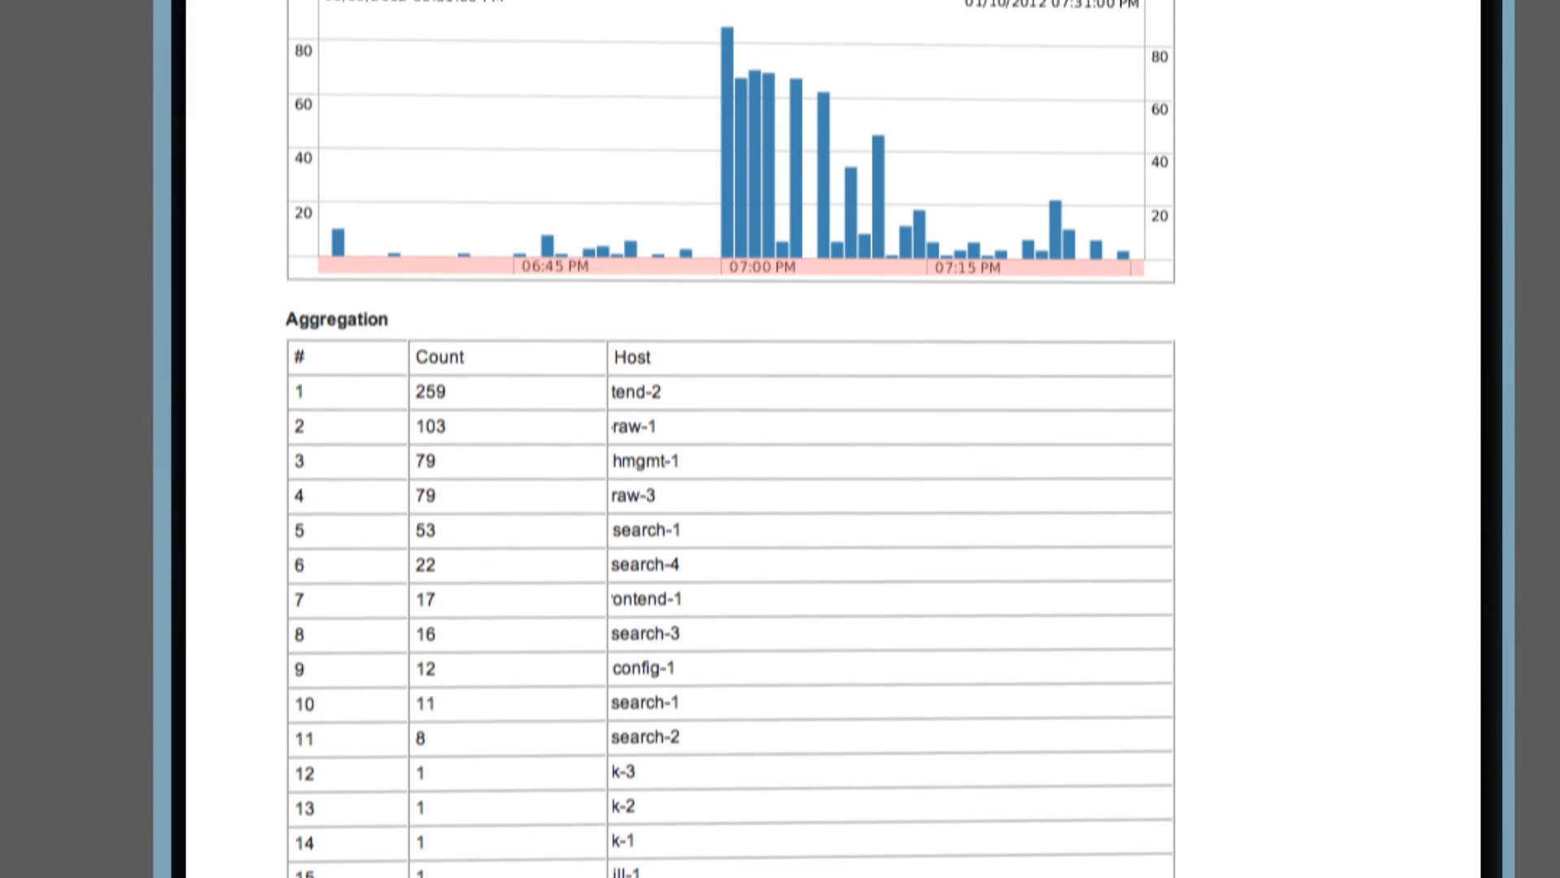
pyautogui.scroll(-3)
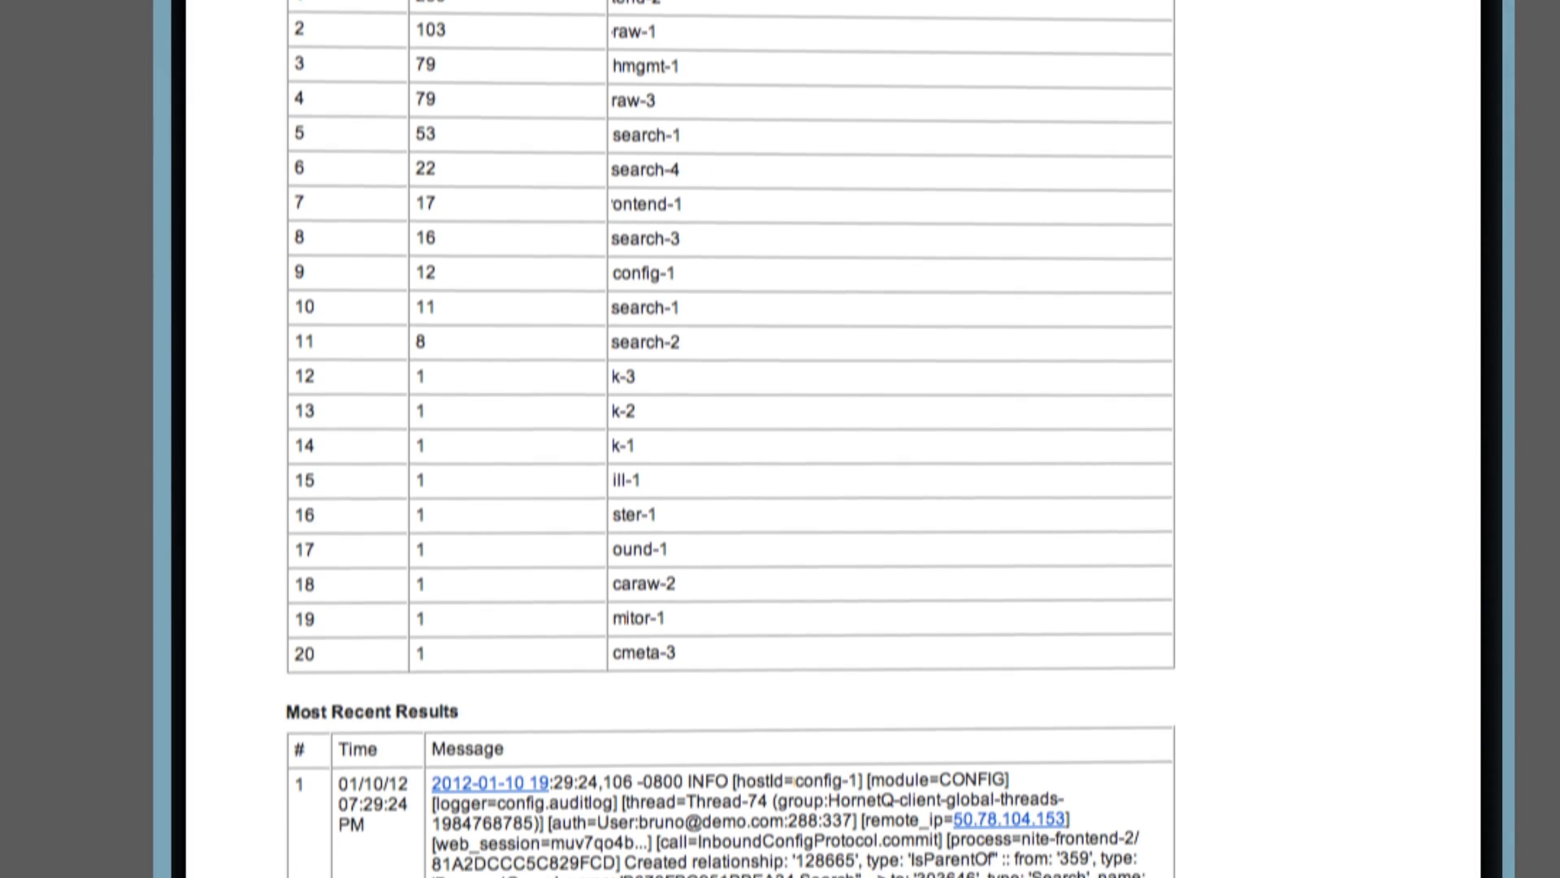